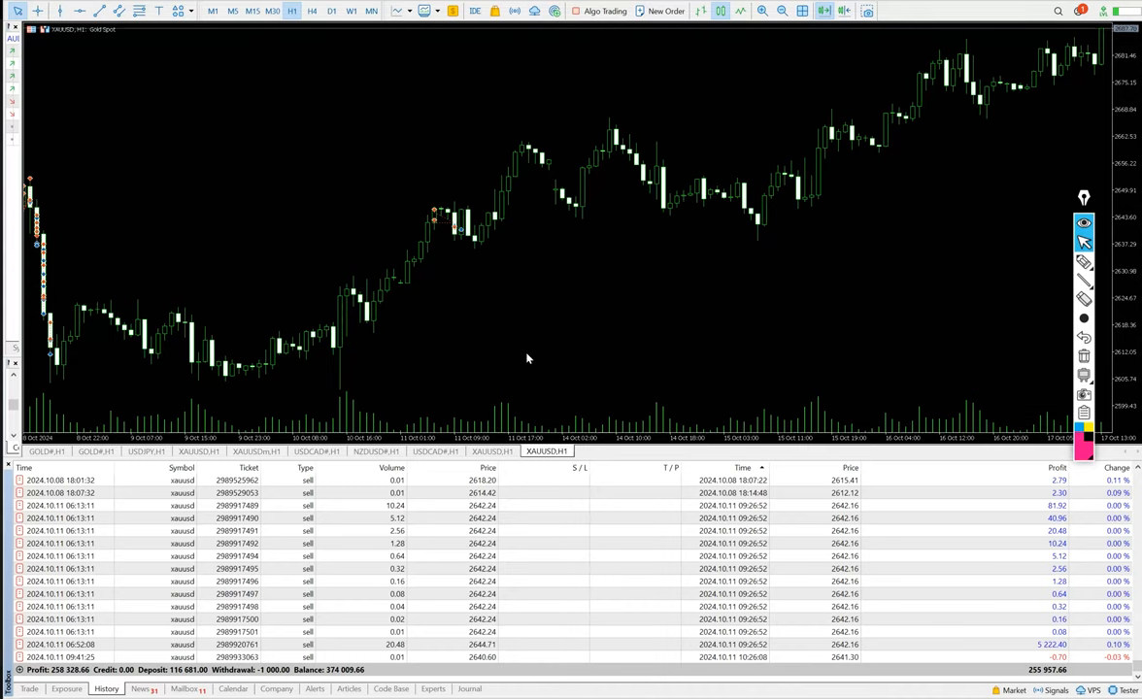
pyautogui.moveTo(450, 619)
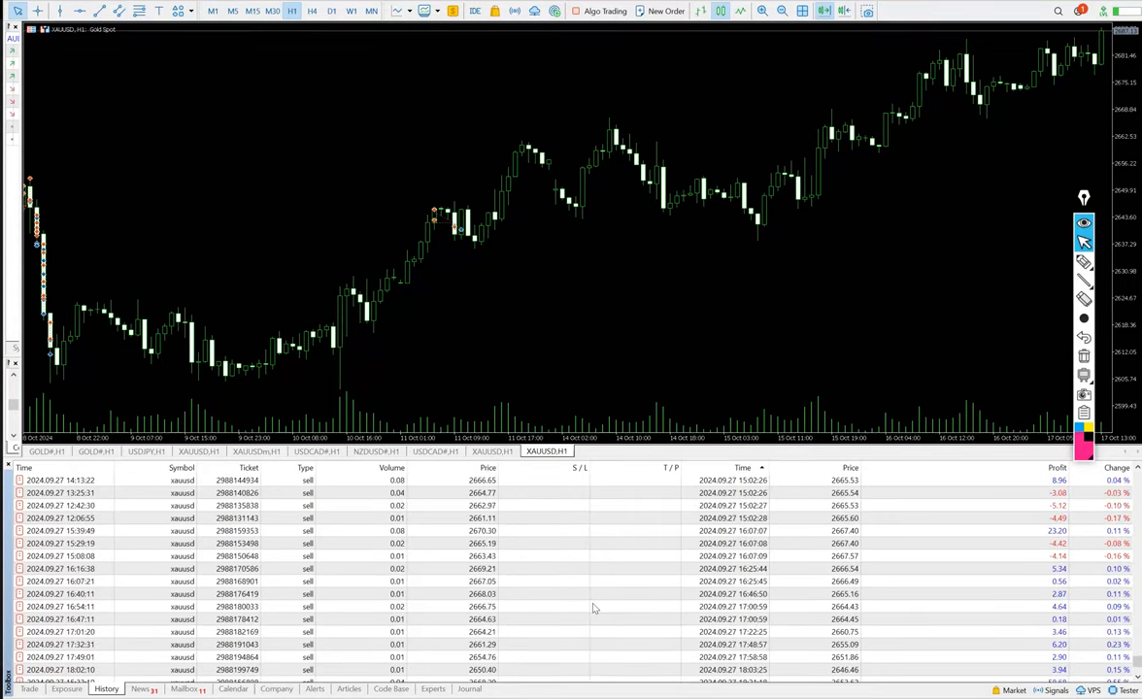
# - Filter FX Blue orders to trades opened from 2023/05/13 until 2024/10/17
pyautogui.scroll(-3)
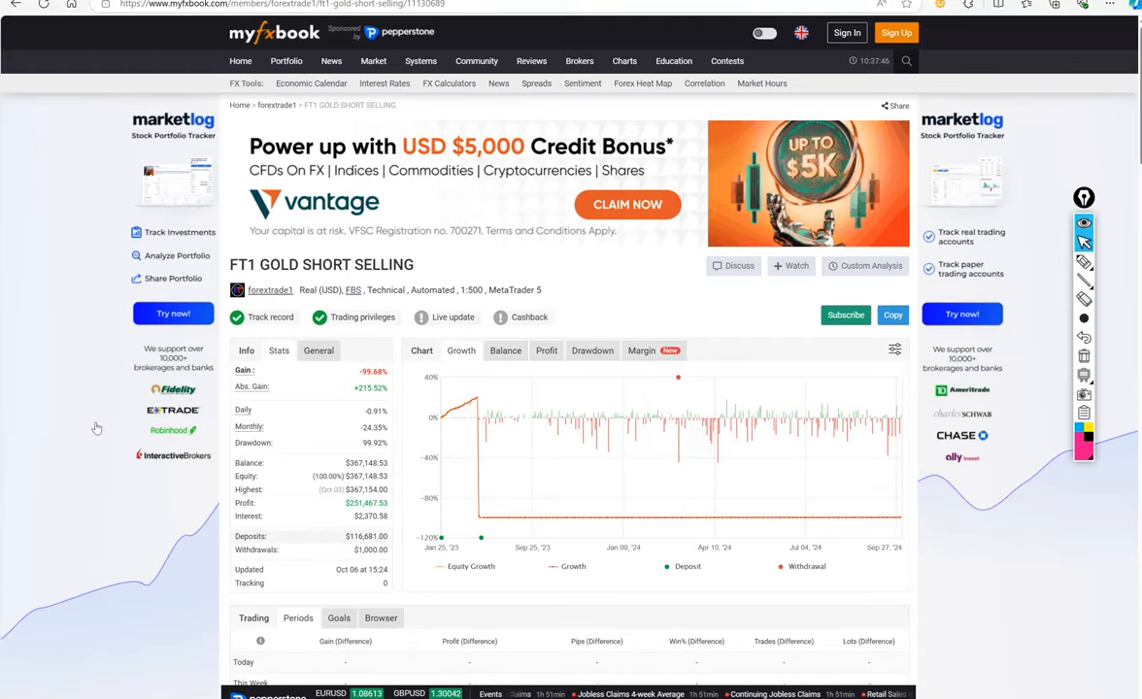
pyautogui.scroll(-3)
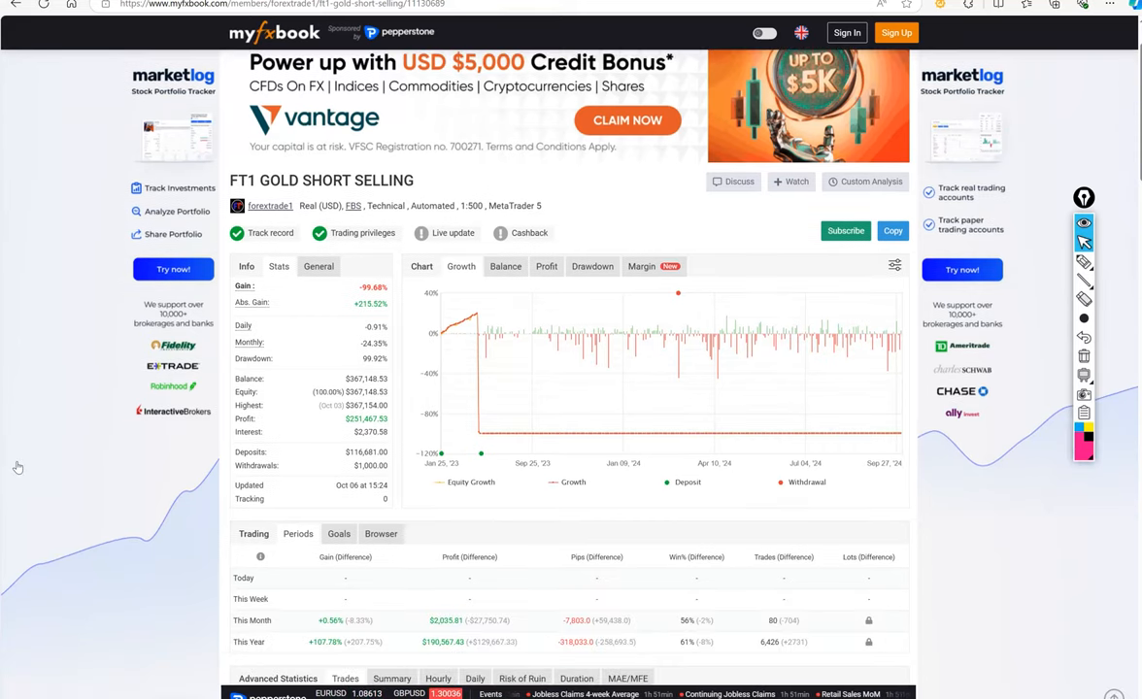
pyautogui.scroll(-3)
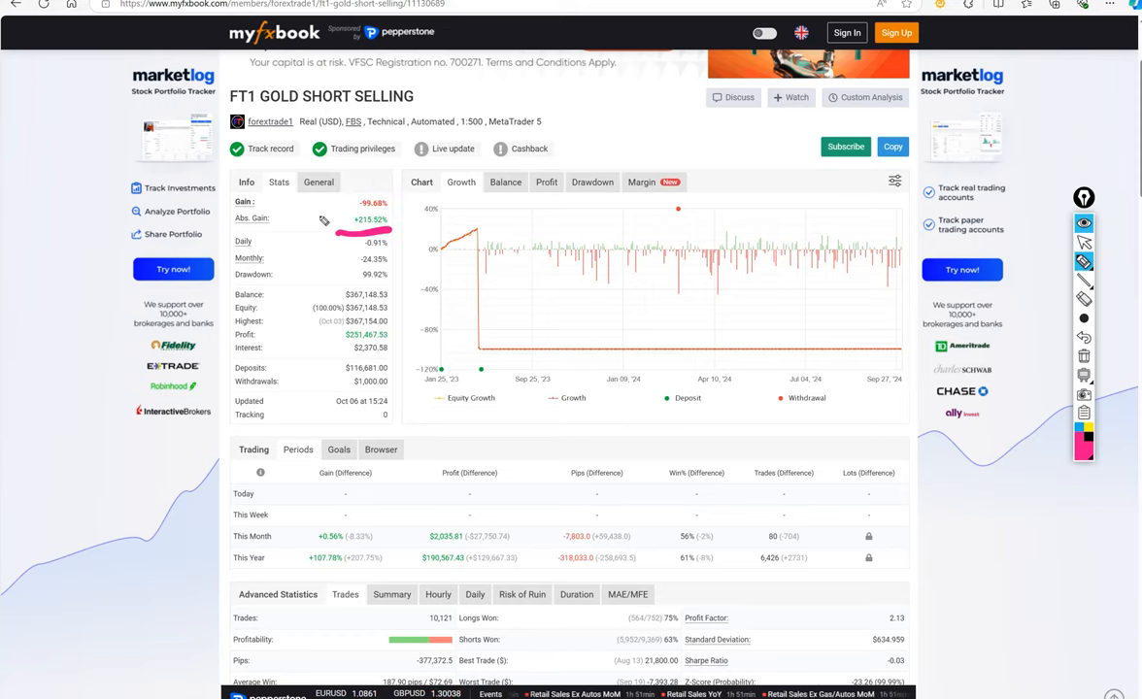
pyautogui.moveTo(470, 196)
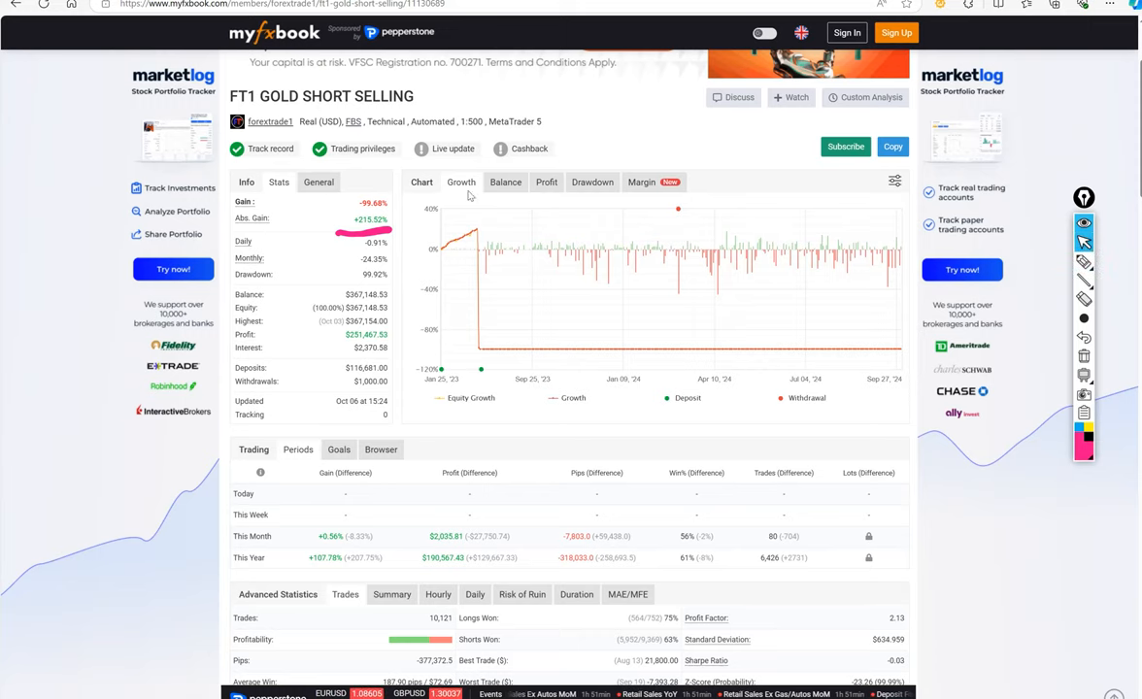
pyautogui.moveTo(445, 254)
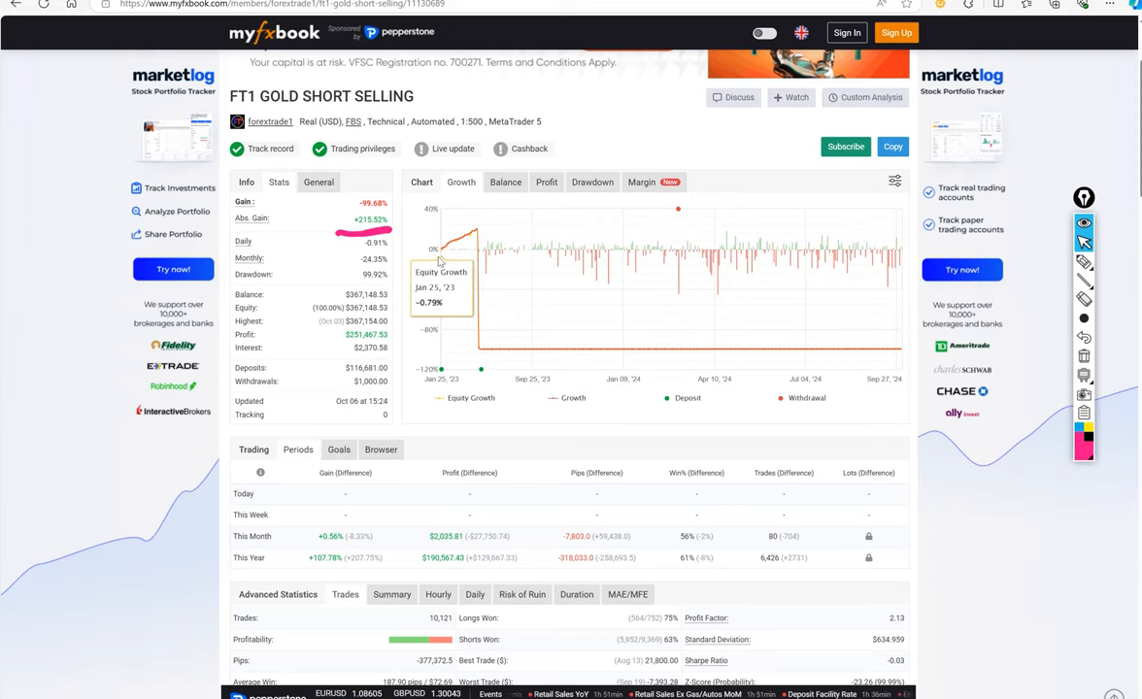
pyautogui.moveTo(442, 262)
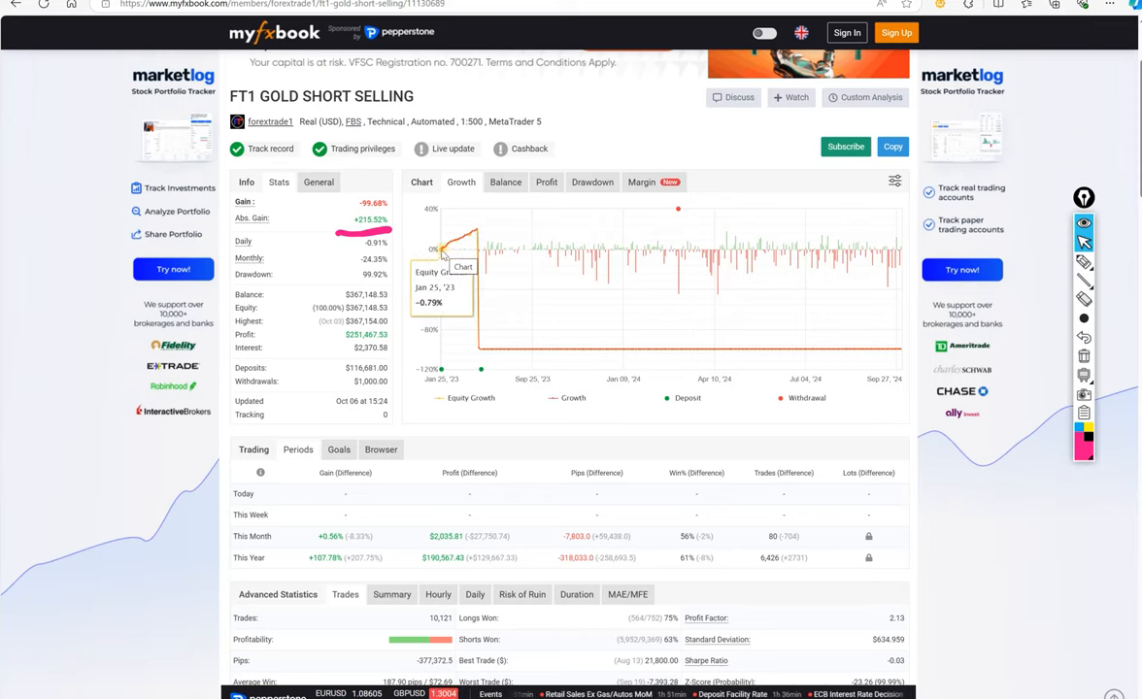
pyautogui.moveTo(471, 240)
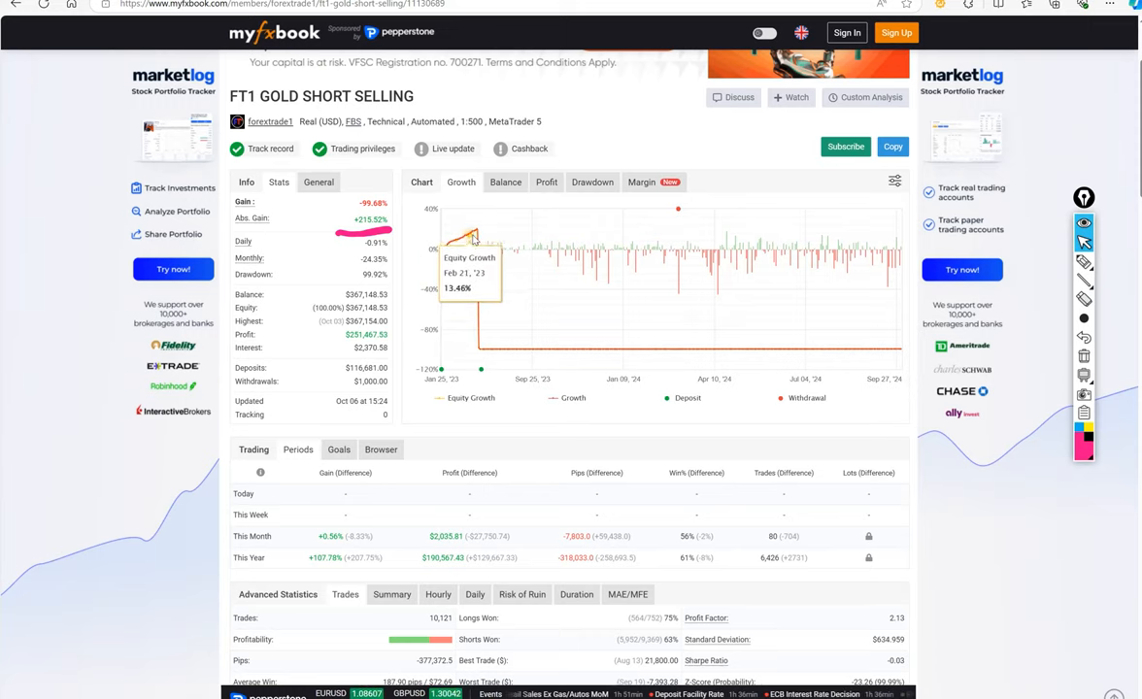
pyautogui.moveTo(476, 241)
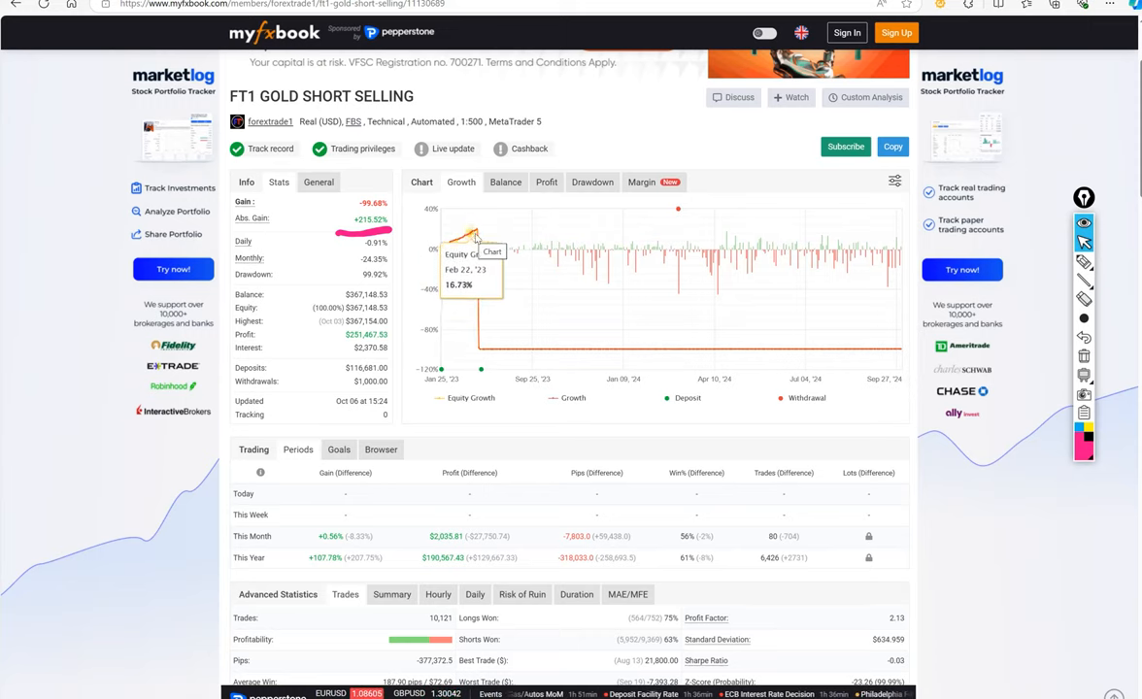
pyautogui.moveTo(475, 236)
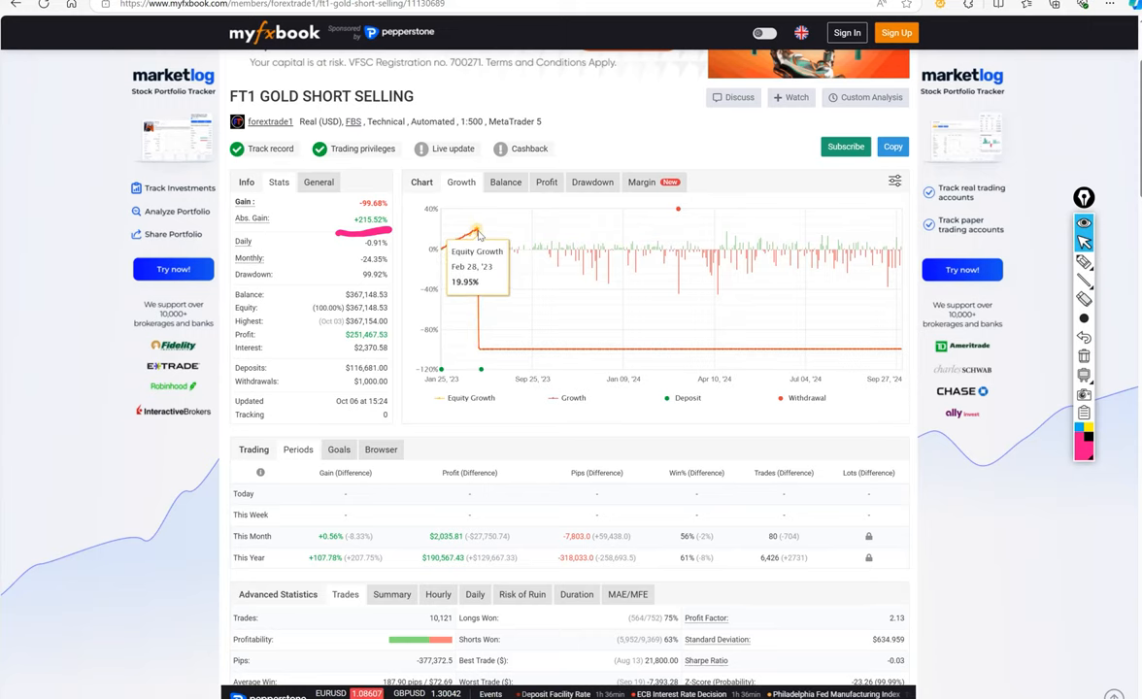
pyautogui.moveTo(486, 267)
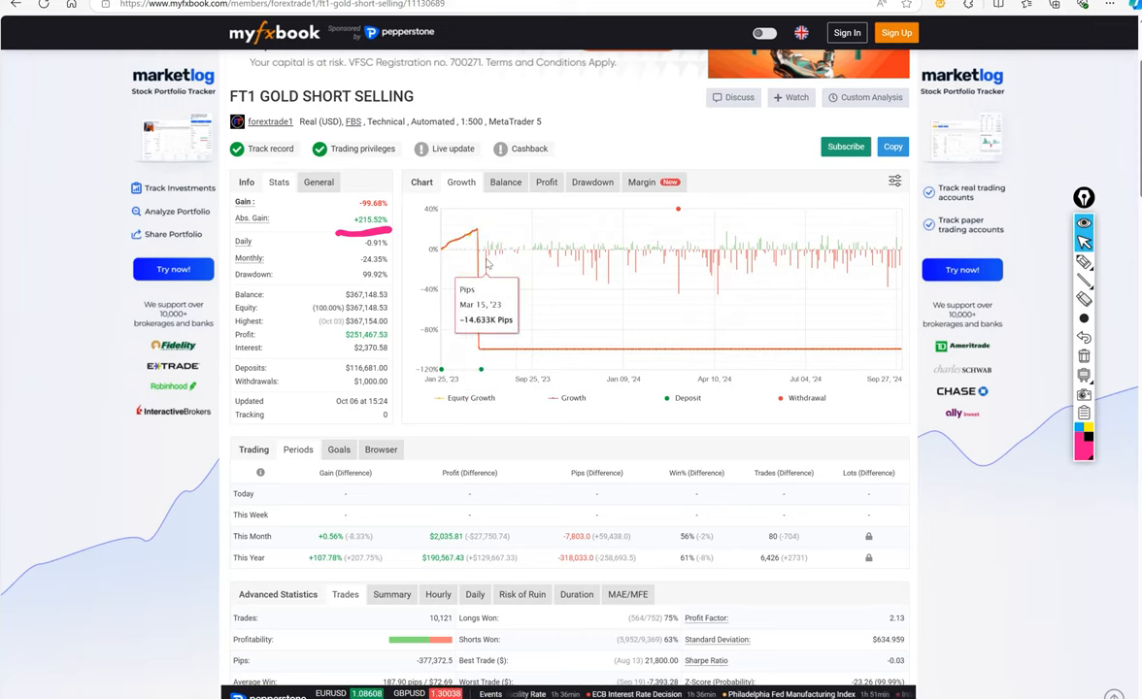
pyautogui.moveTo(485, 267)
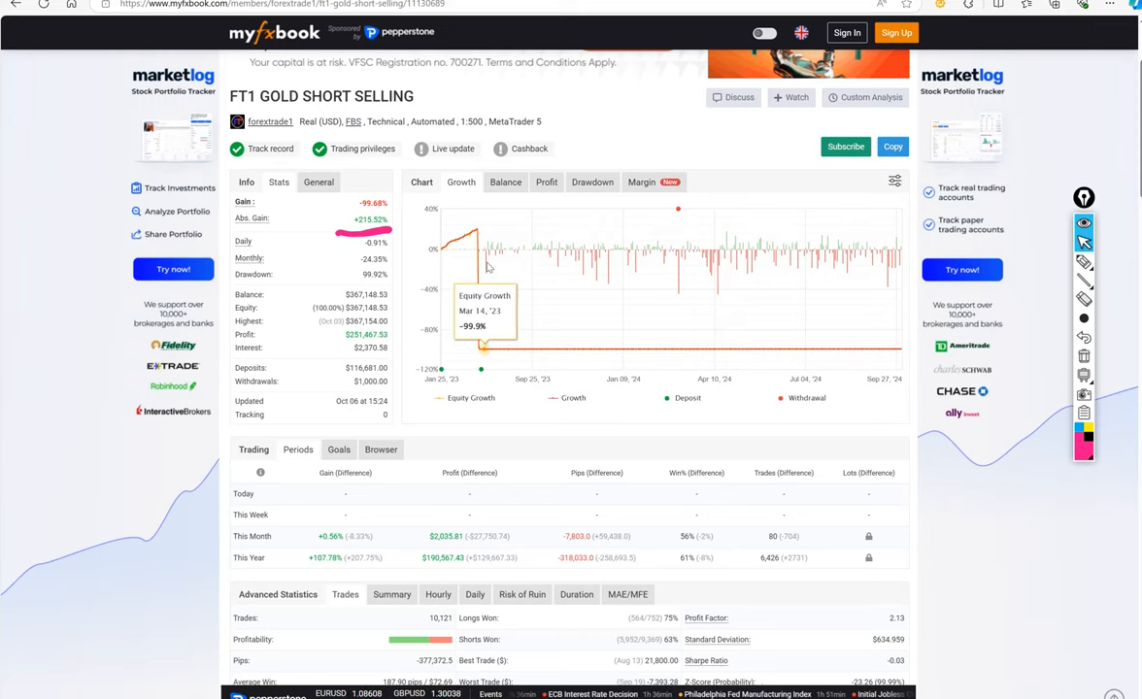
pyautogui.moveTo(491, 272)
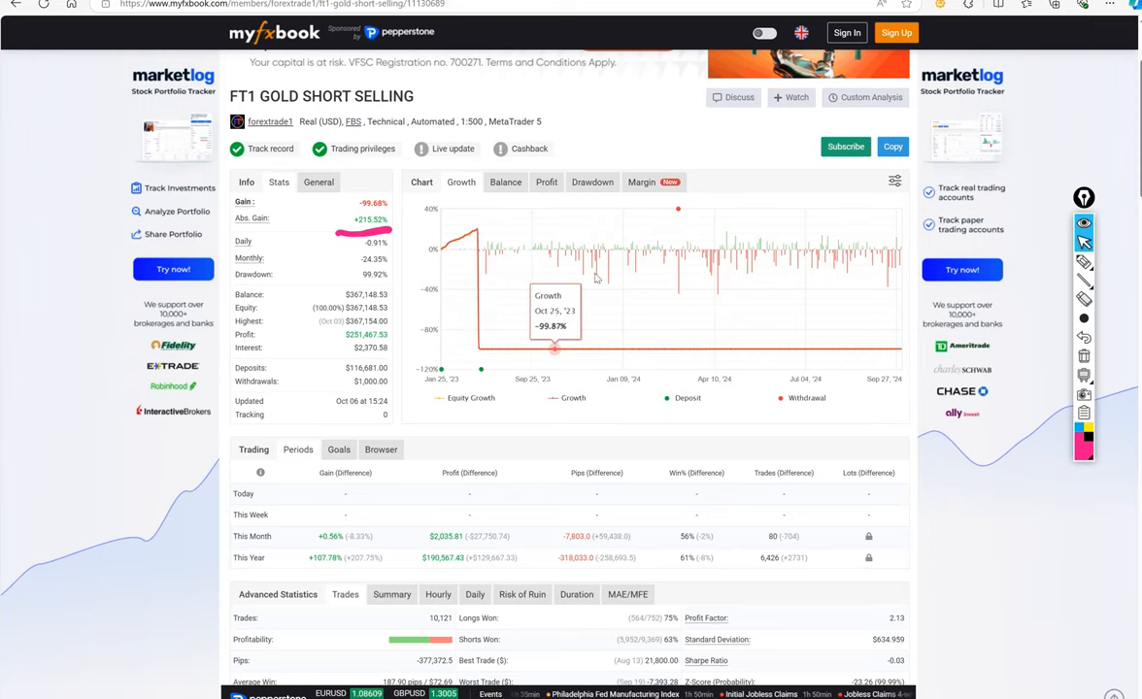
pyautogui.moveTo(651, 287)
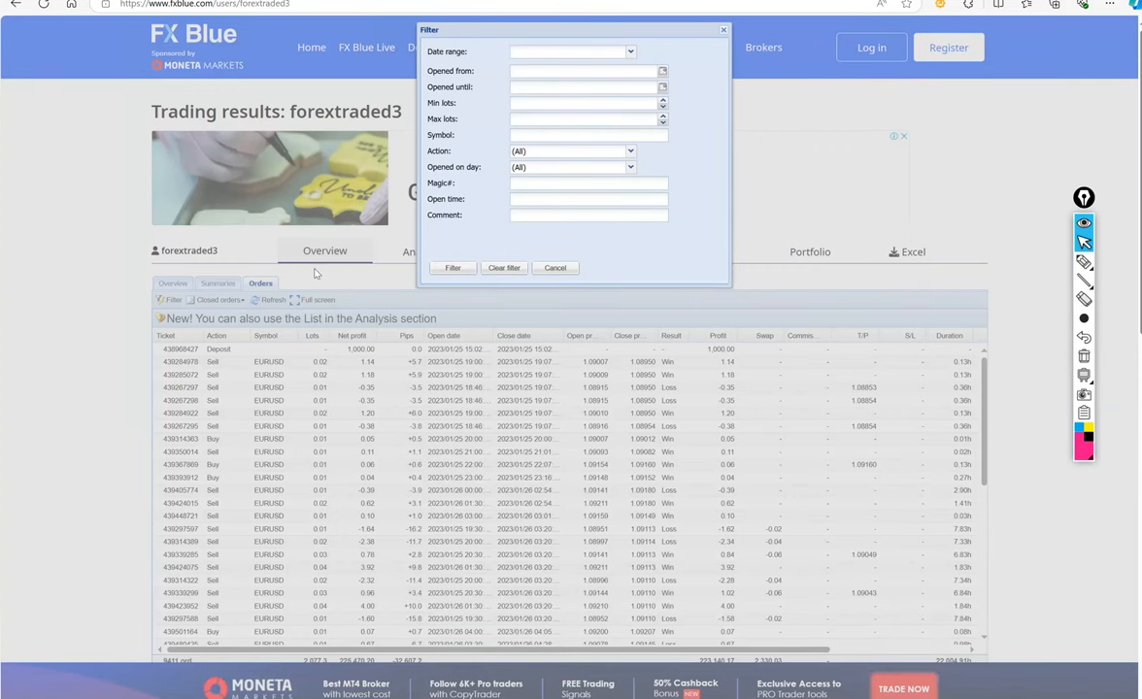
pyautogui.moveTo(670, 102)
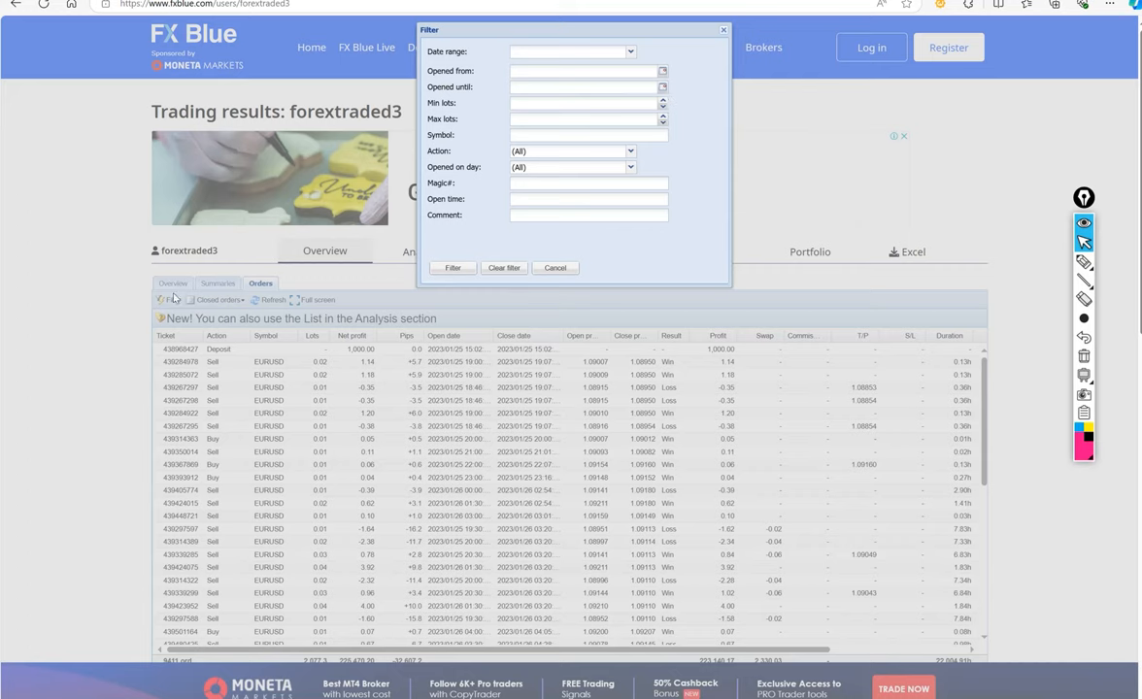
pyautogui.moveTo(607, 116)
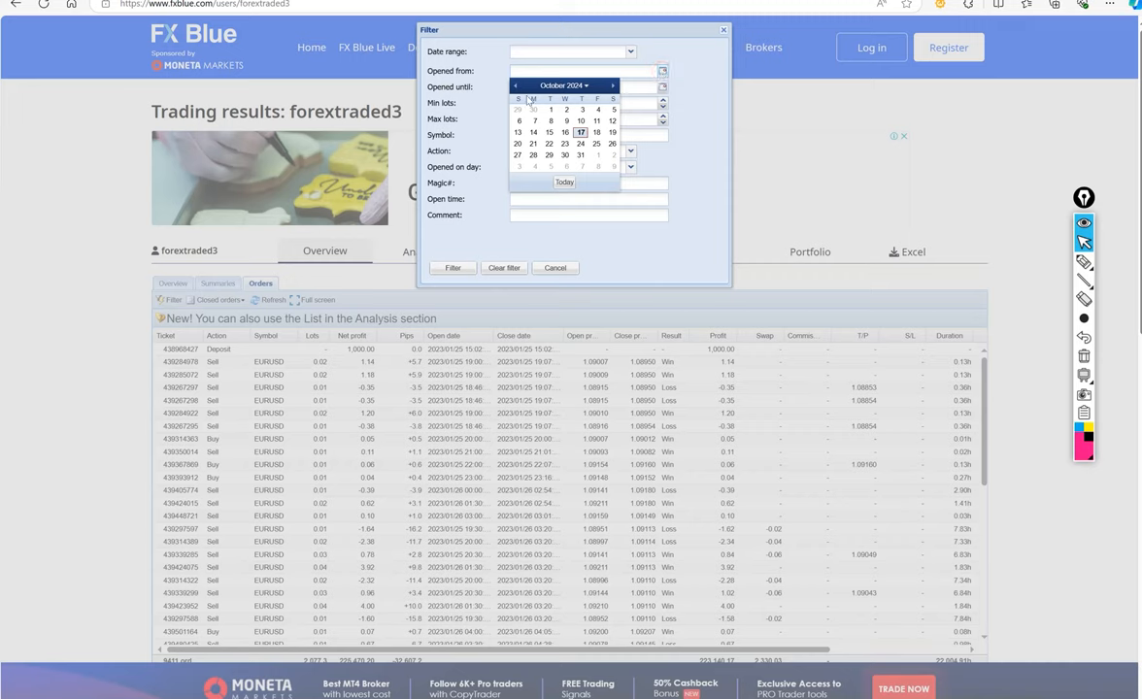
pyautogui.click(516, 85)
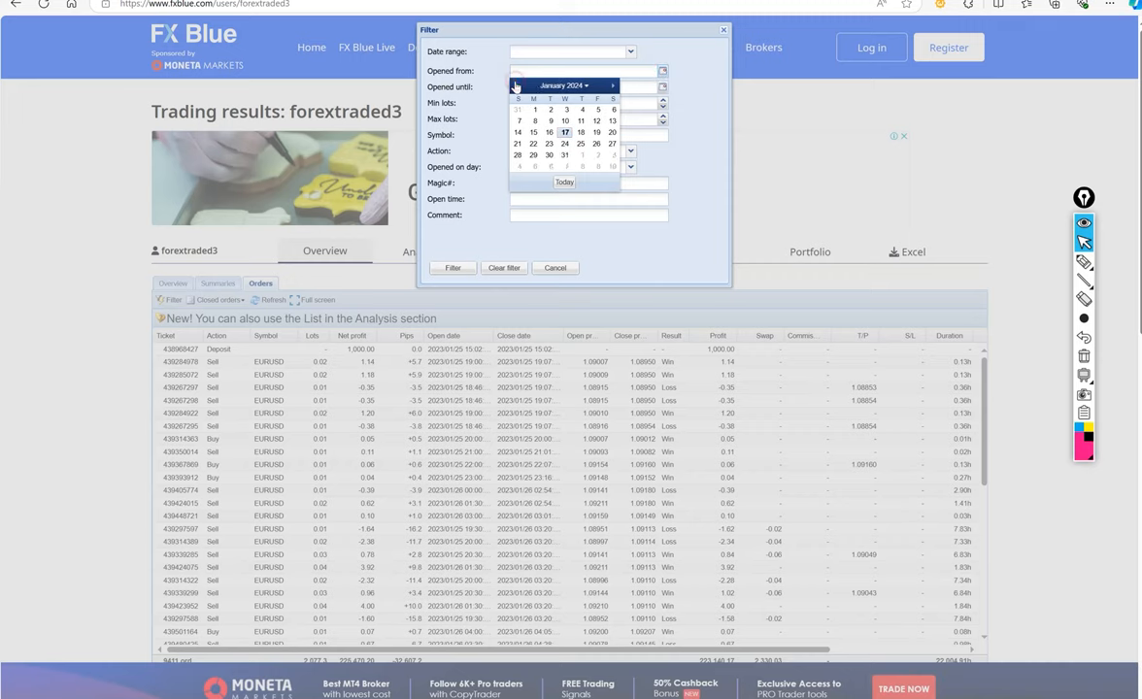
pyautogui.click(516, 86)
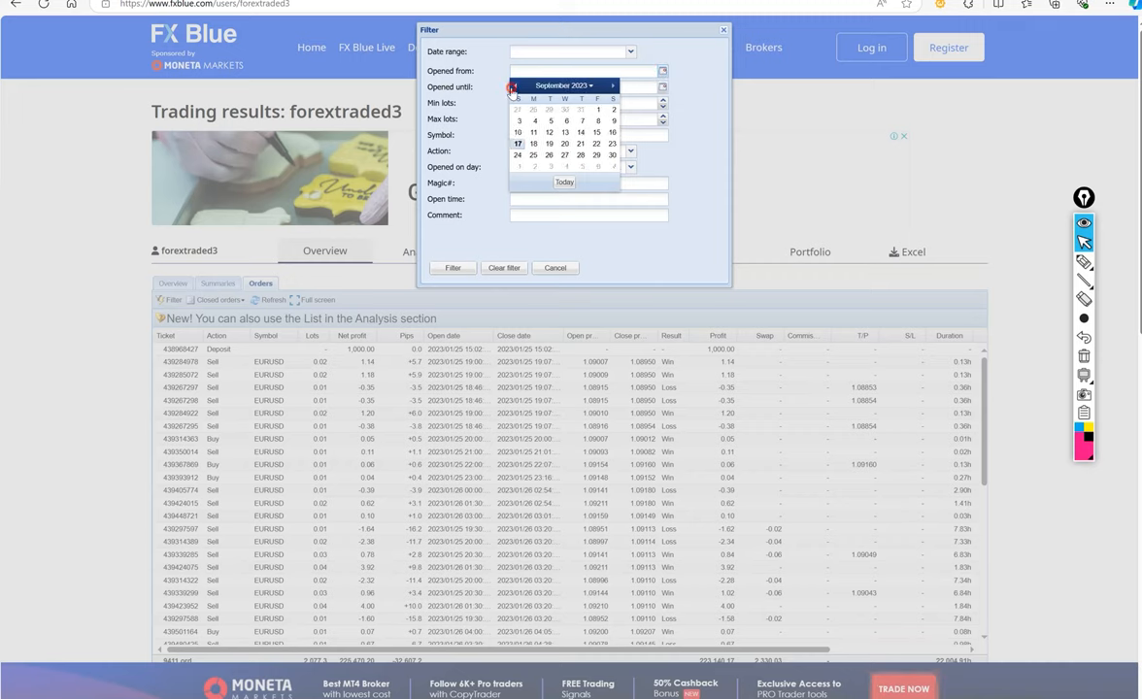
pyautogui.click(513, 86)
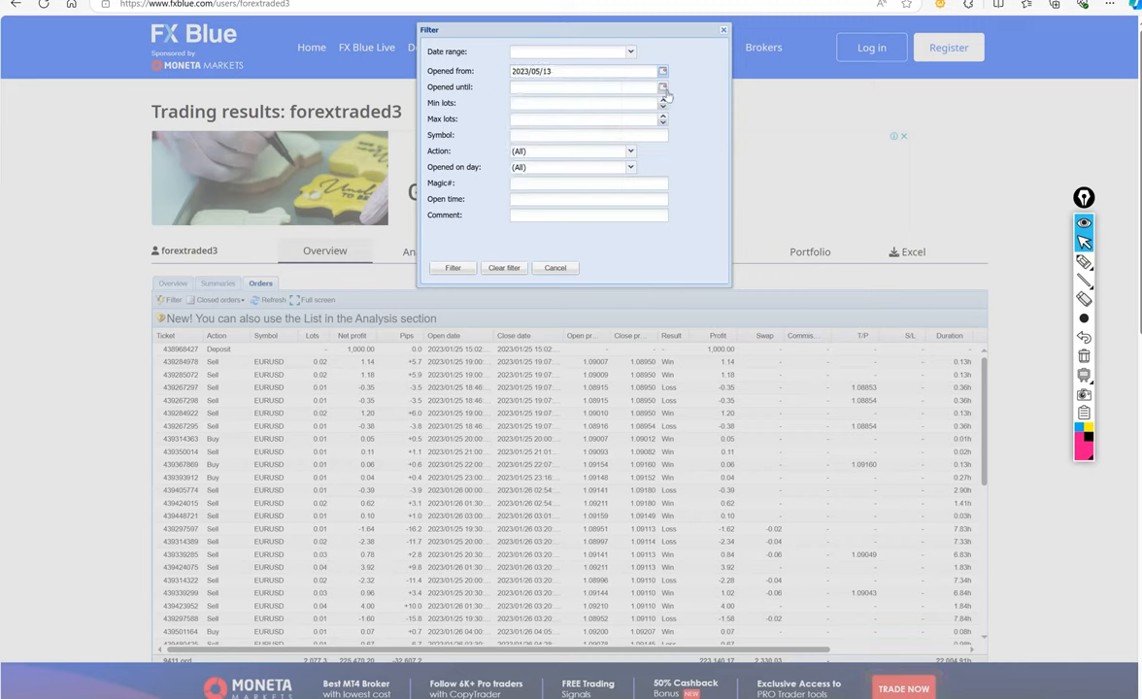
pyautogui.write('2024/10/17')
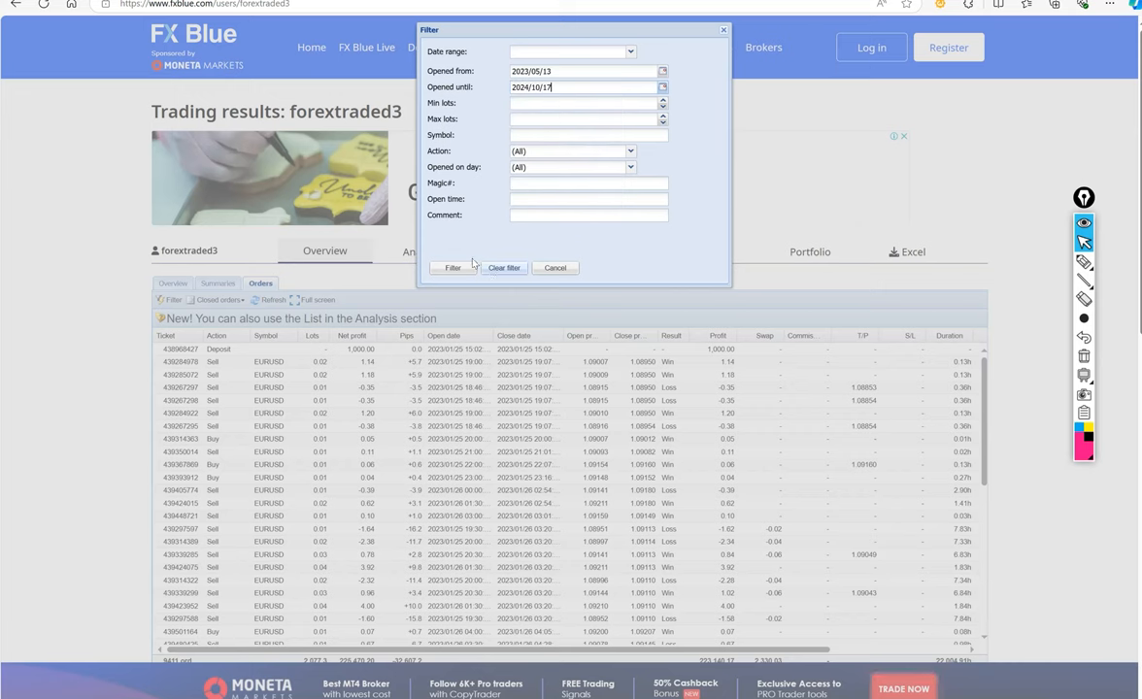
pyautogui.click(451, 267)
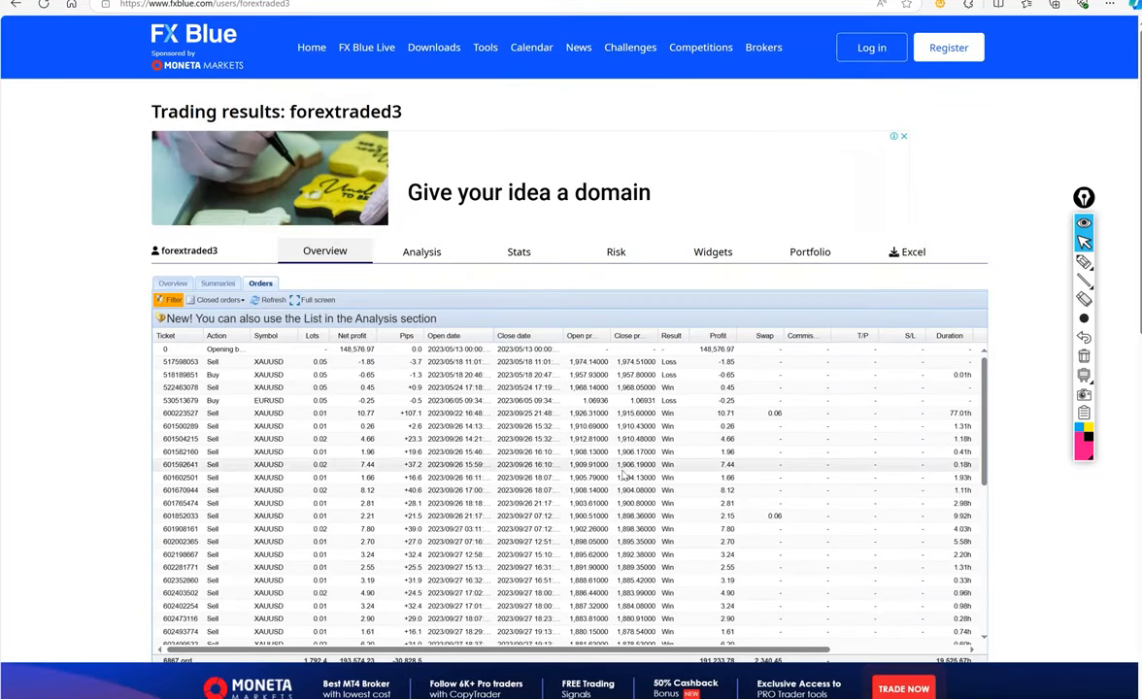
# - Scroll down and back up the filtered Orders grid to reach page 2 of 138
pyautogui.scroll(-3)
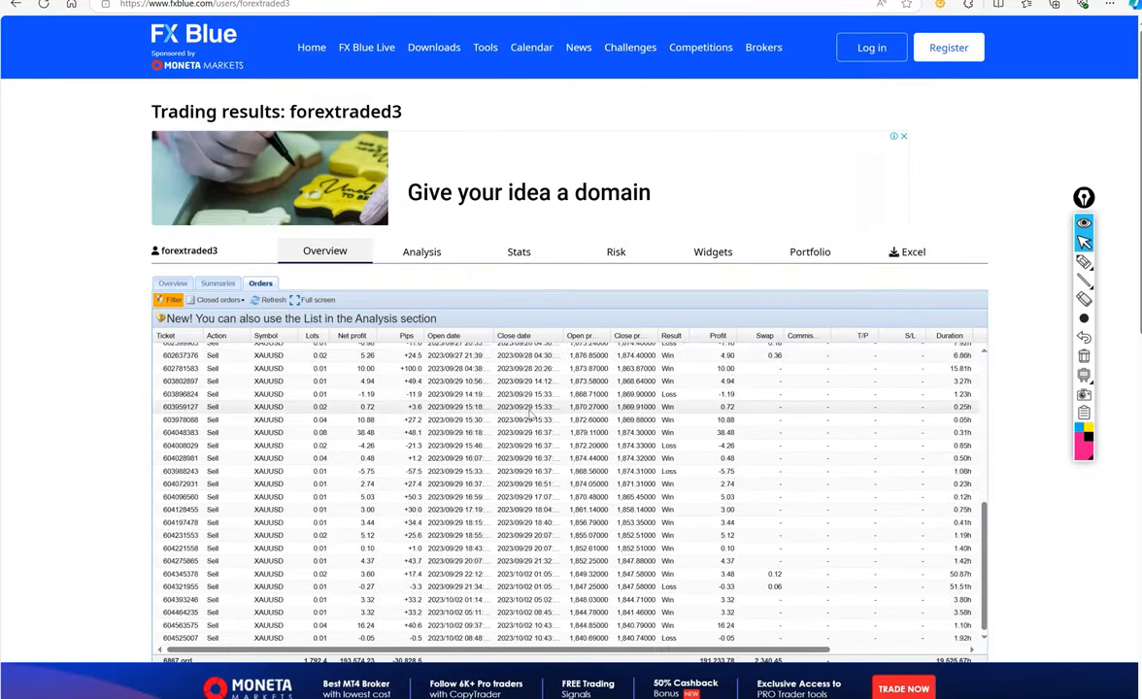
pyautogui.scroll(-3)
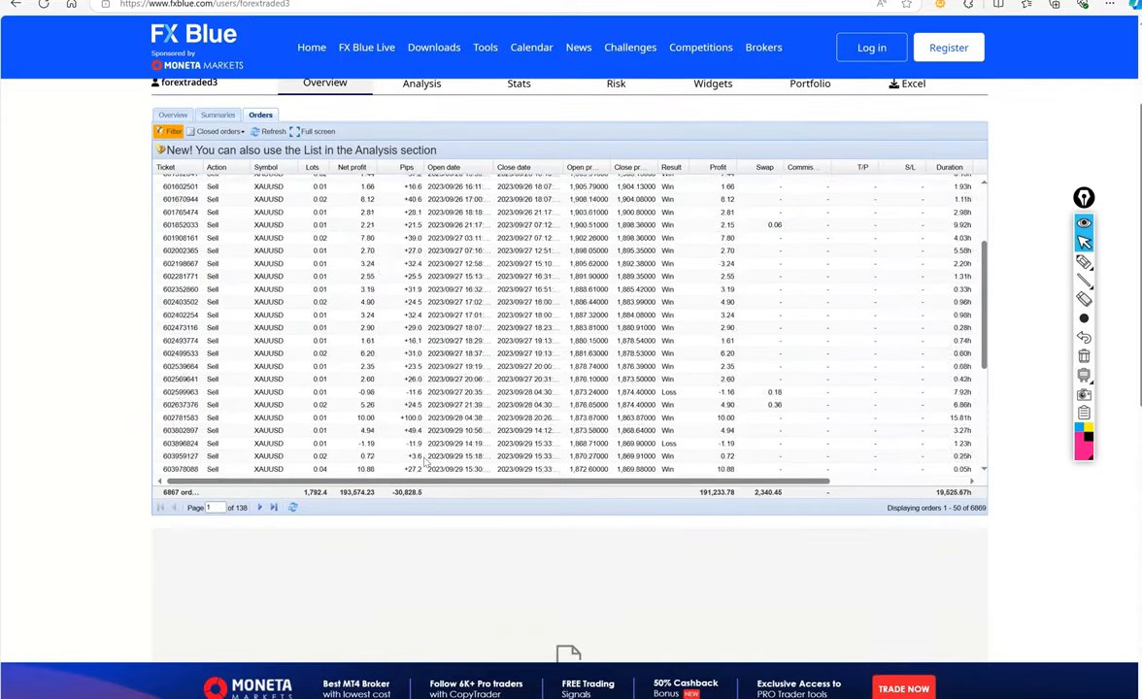
pyautogui.scroll(-3)
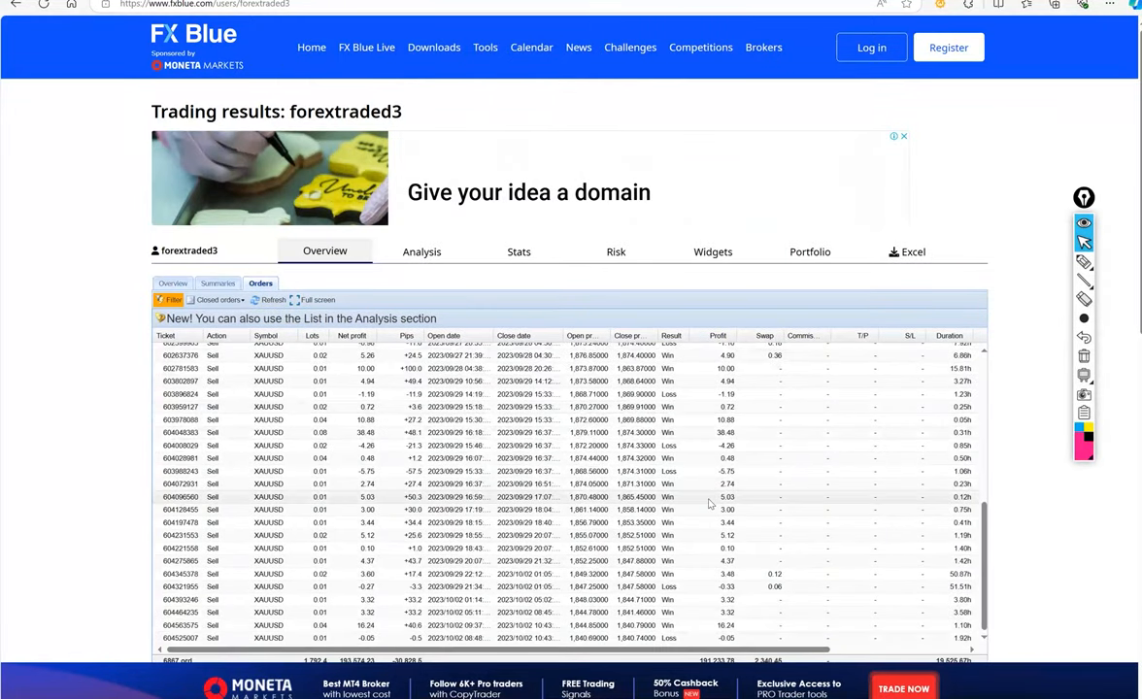
pyautogui.scroll(-3)
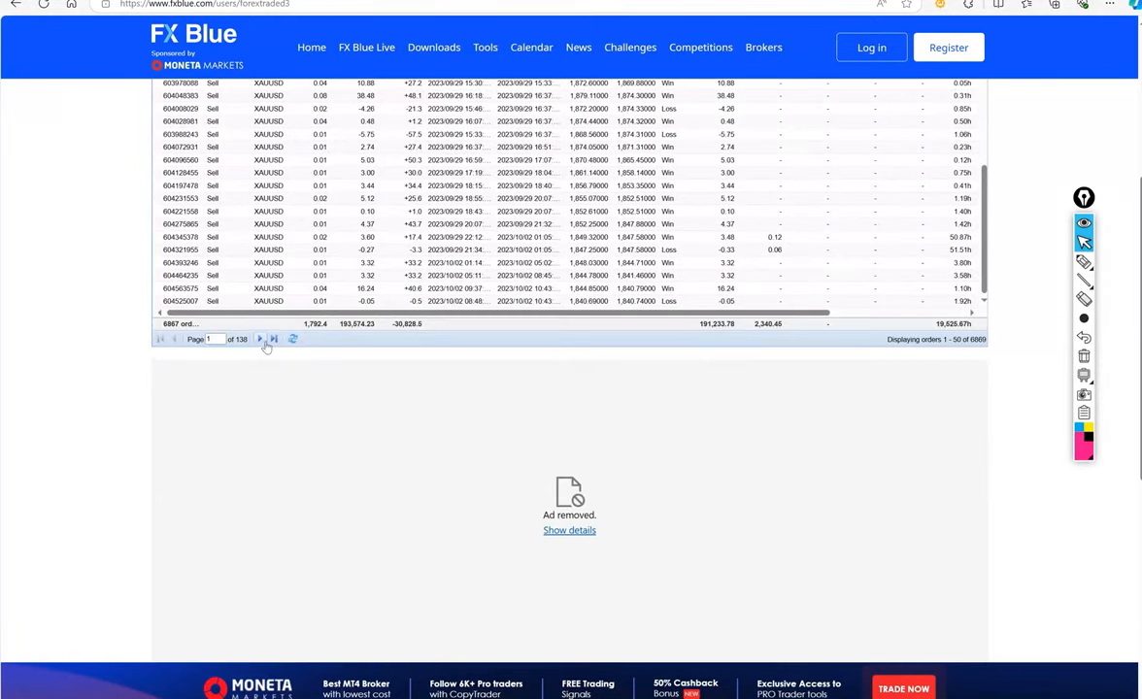
pyautogui.scroll(3)
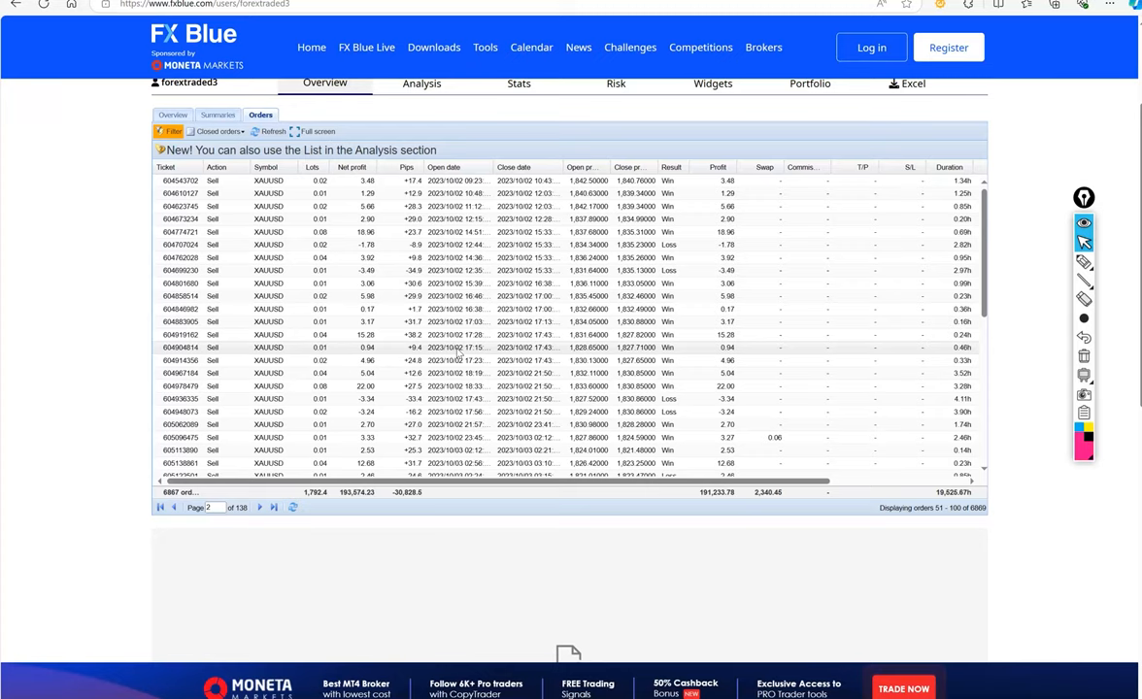
pyautogui.scroll(3)
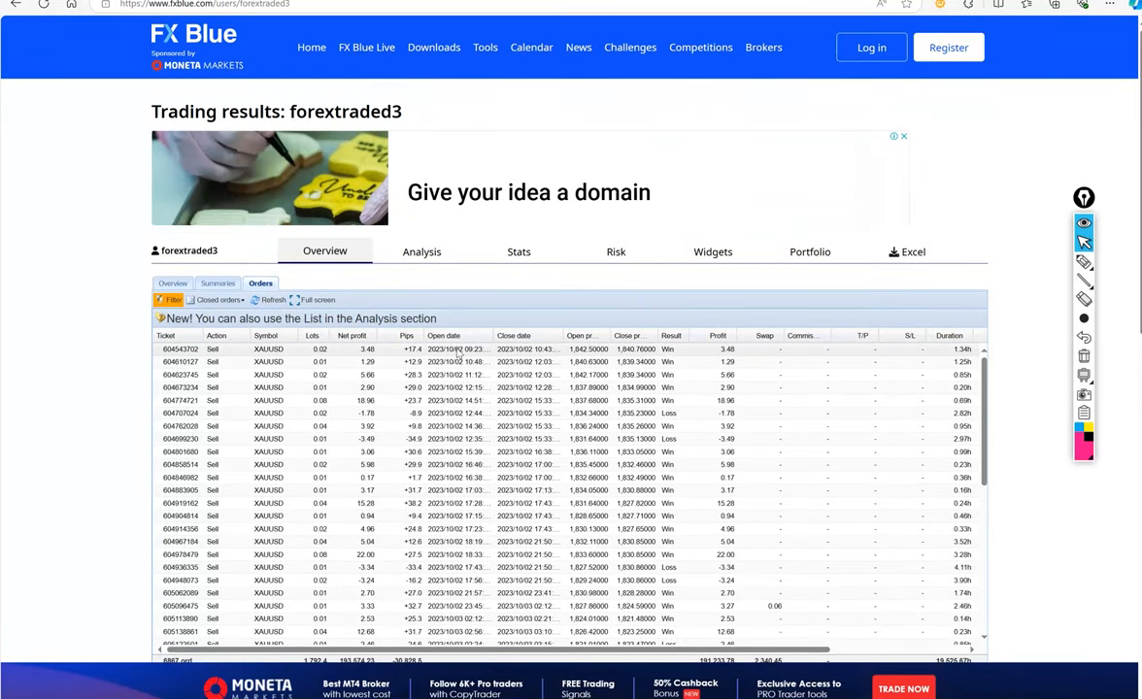